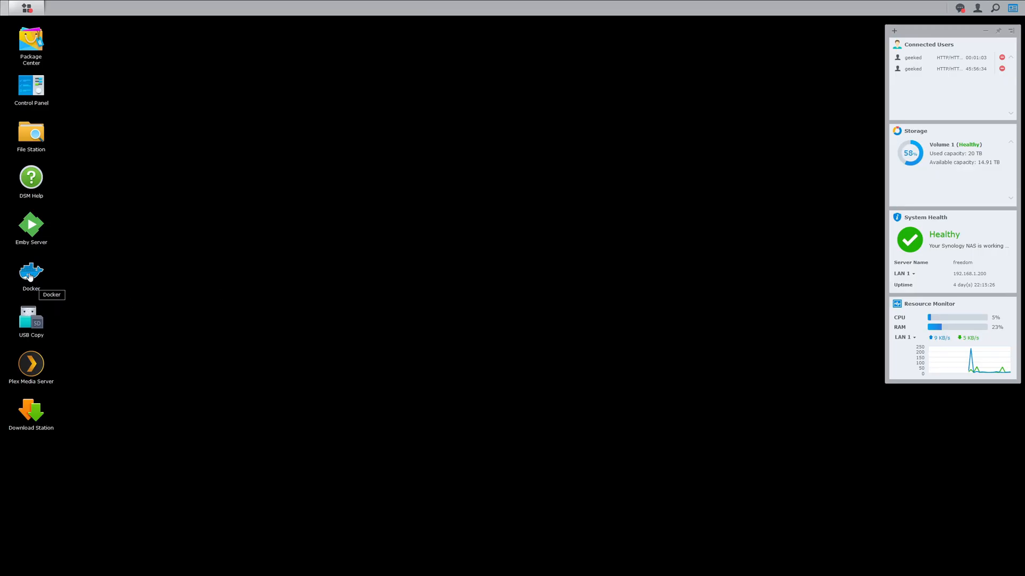
Open Docker in DSM and scroll its Container list of running and stopped containers.
{"action": "double_click", "coordinate": [31, 273]}
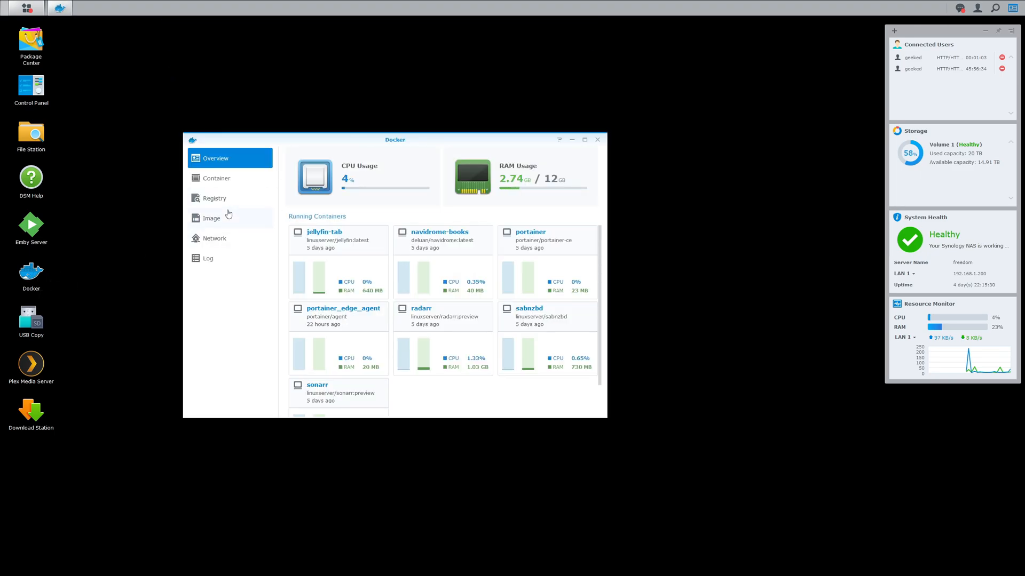
{"action": "left_click", "coordinate": [216, 178]}
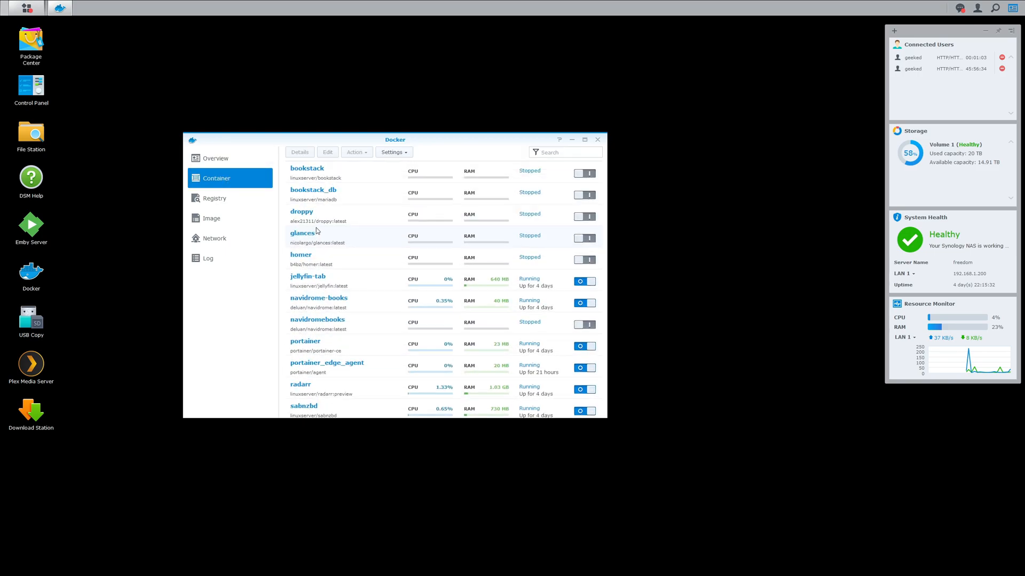
{"action": "scroll", "scroll_direction": "down", "scroll_amount": 3}
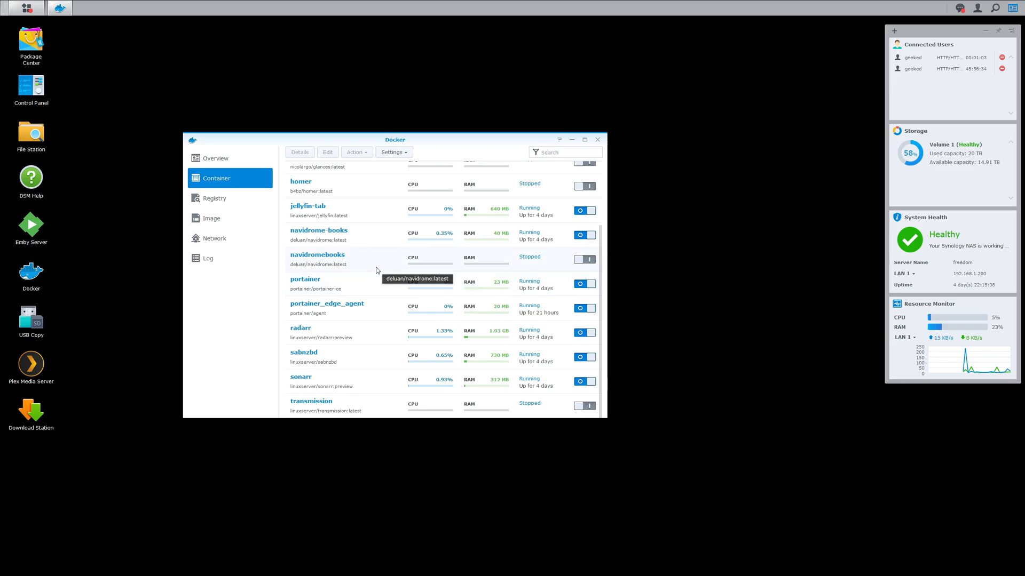
{"action": "mouse_move", "coordinate": [329, 308]}
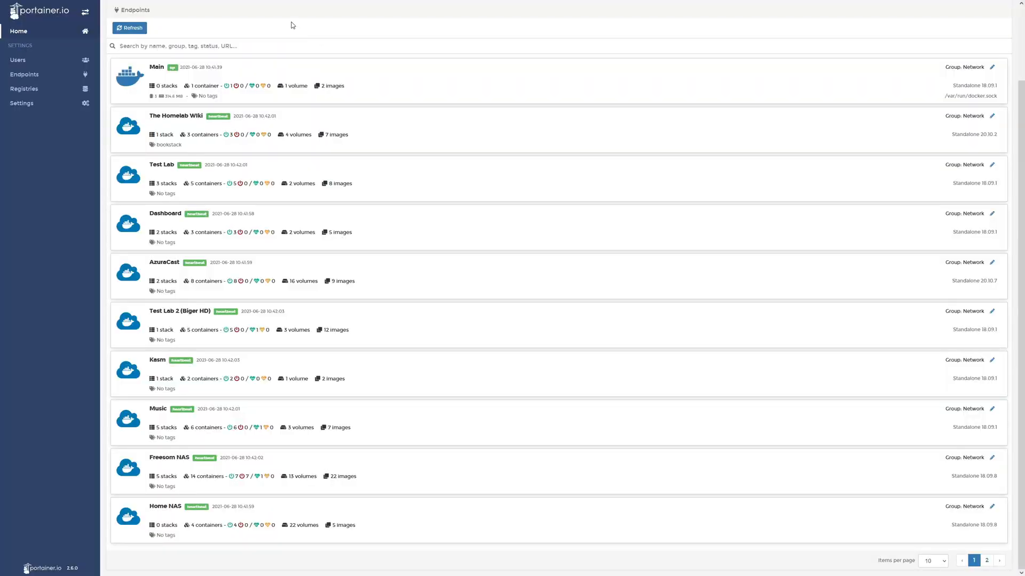
{"action": "mouse_move", "coordinate": [305, 96]}
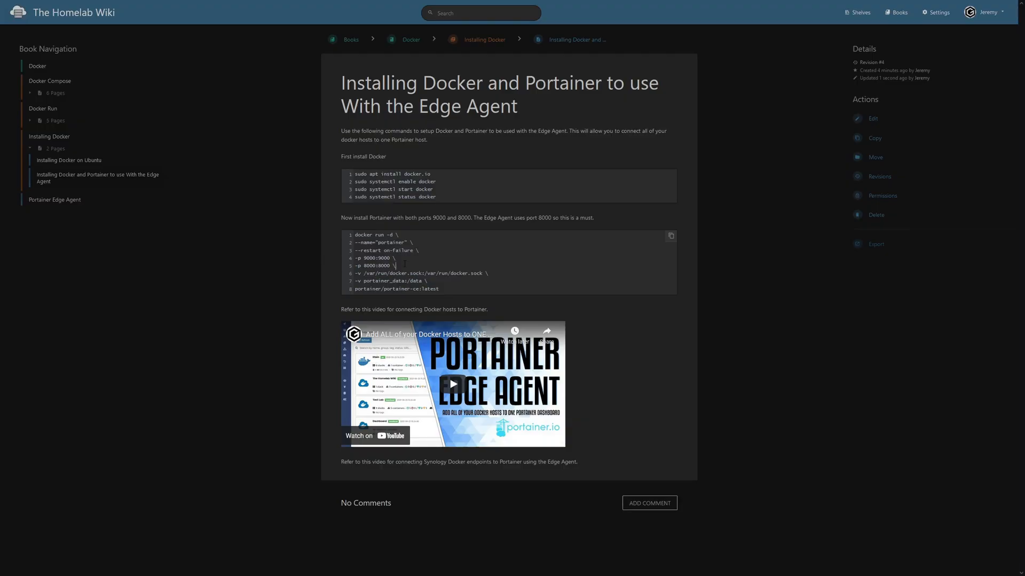
Highlight the port 8000 mapping in the wiki page's Docker command.
{"action": "double_click", "coordinate": [376, 265]}
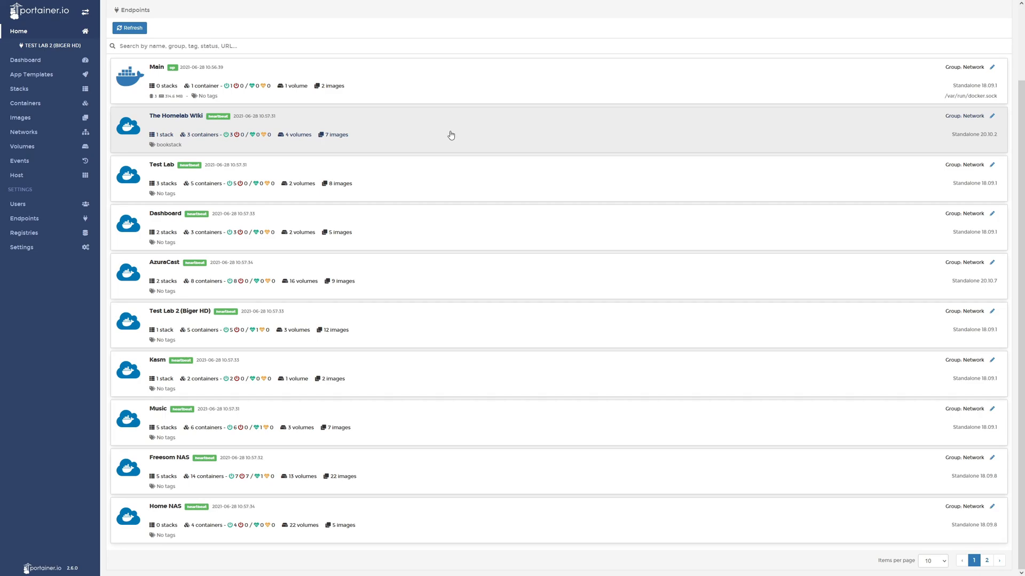
{"action": "mouse_move", "coordinate": [447, 139]}
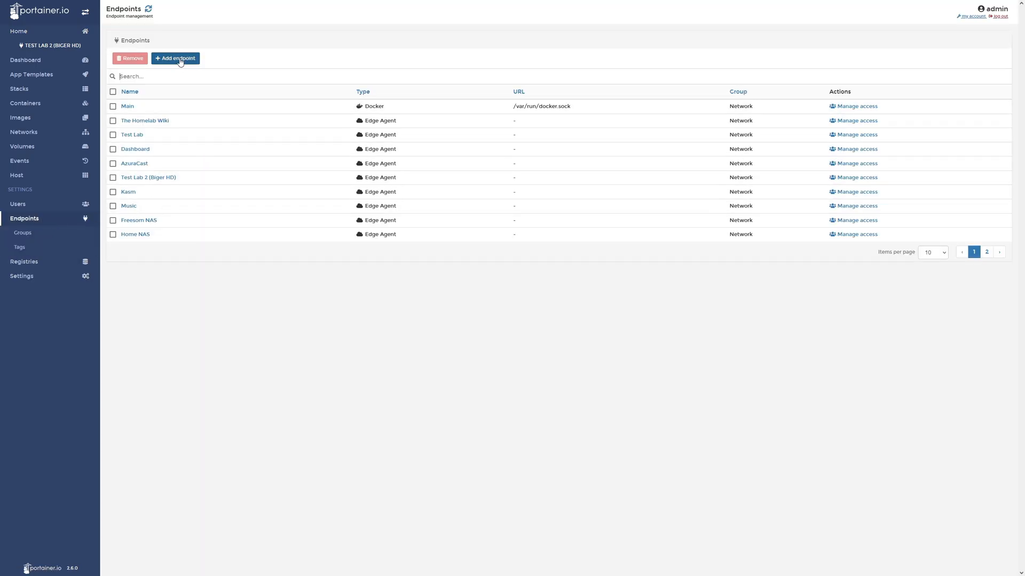
Start a new Edge Agent endpoint named 'Loki' in the Network group.
{"action": "left_click", "coordinate": [174, 58]}
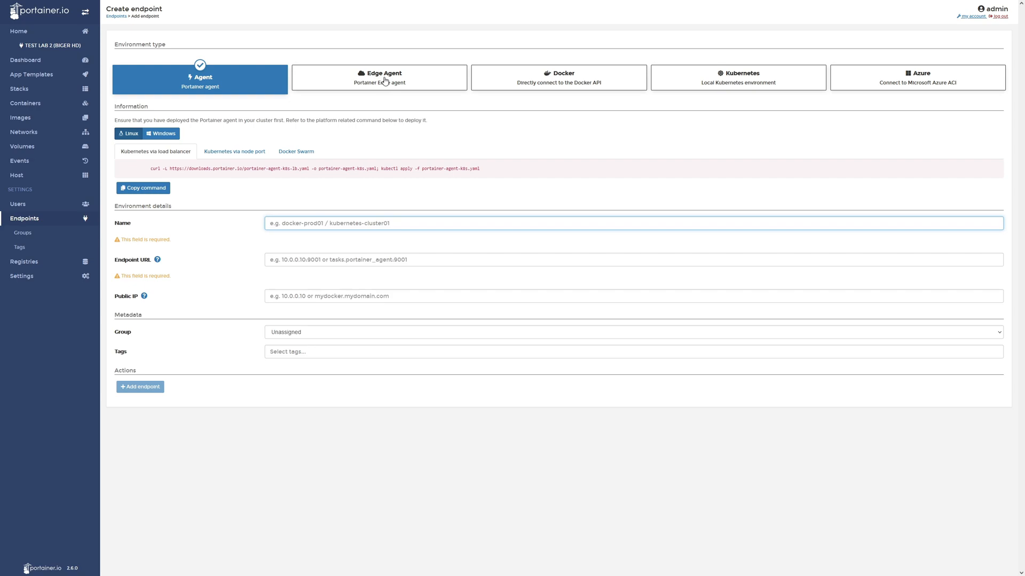
{"action": "left_click", "coordinate": [379, 78]}
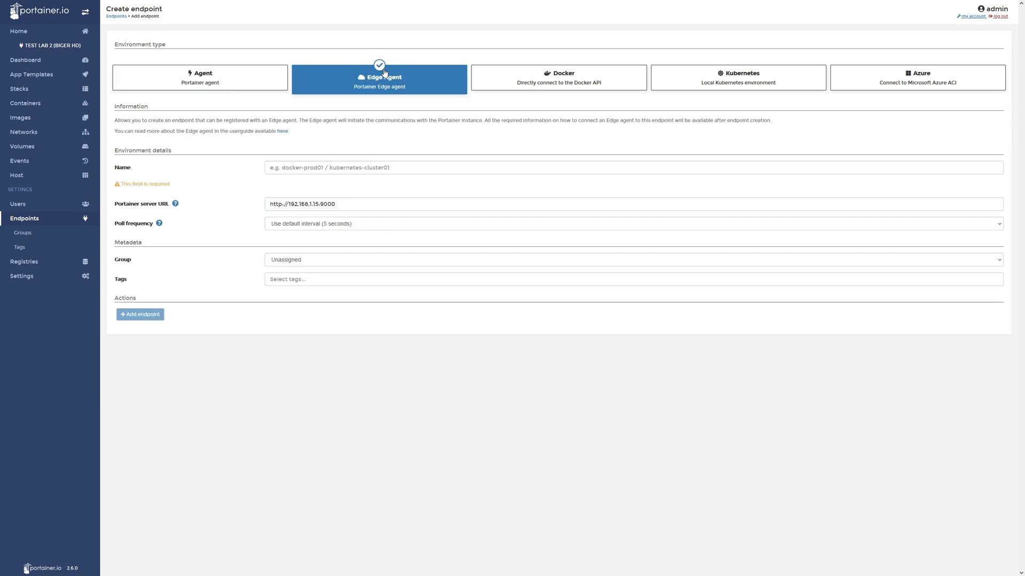
{"action": "type", "text": "Loki"}
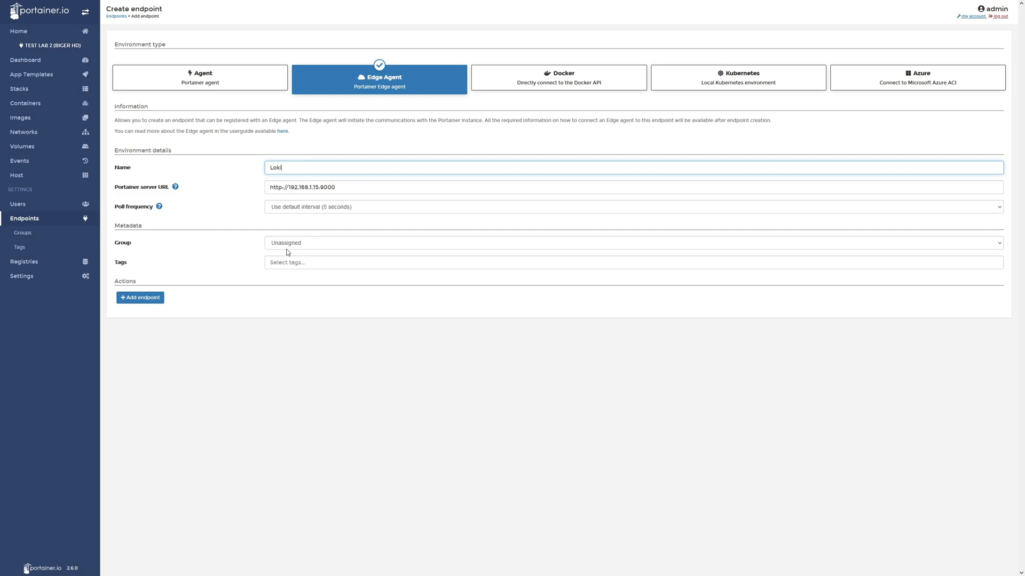
{"action": "left_click", "coordinate": [632, 243]}
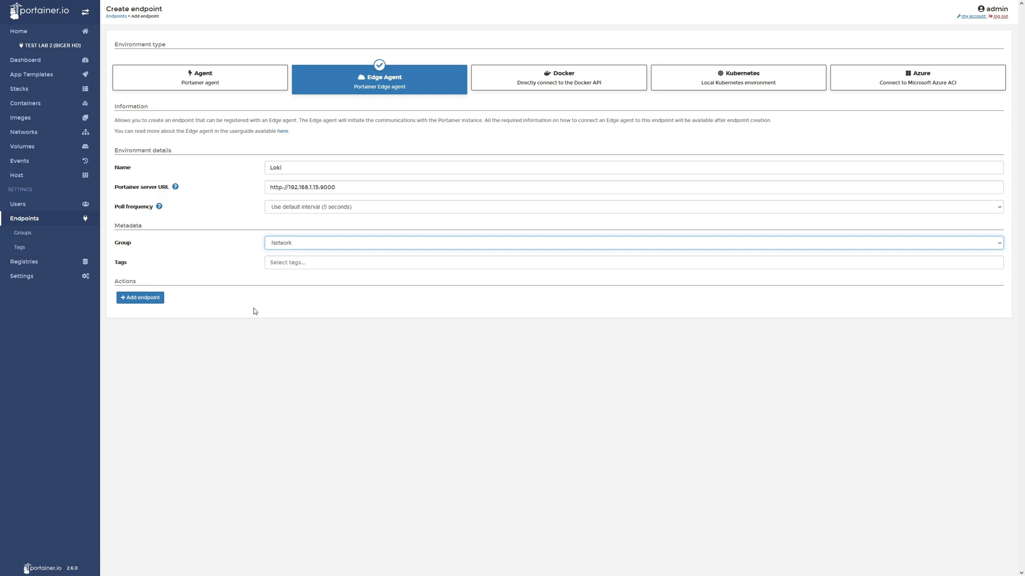
{"action": "mouse_move", "coordinate": [244, 305]}
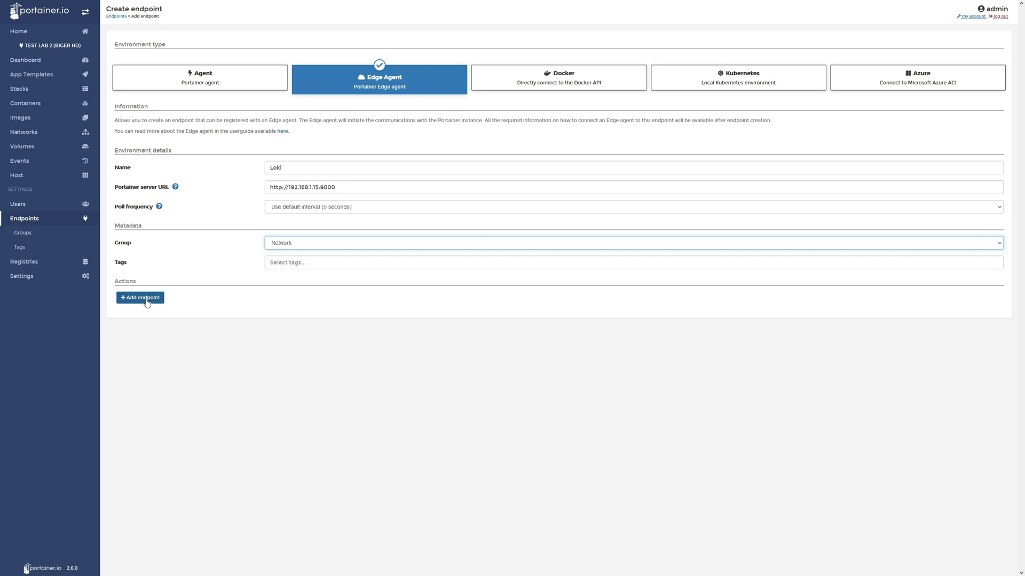
Create Loki, enter public IP 192.168.1.30 under Docker Standalone, and copy the command.
{"action": "left_click", "coordinate": [140, 297]}
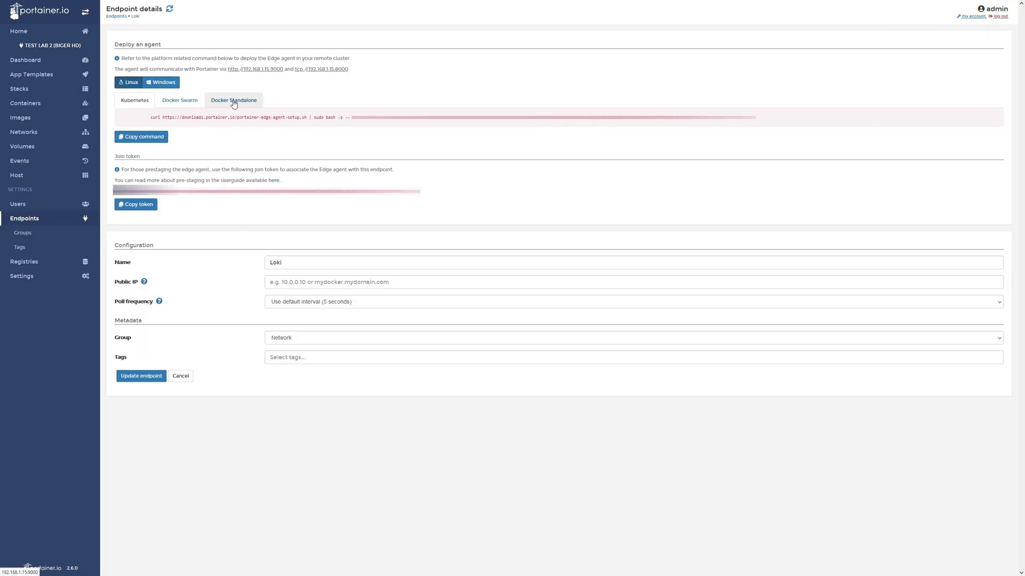
{"action": "left_click", "coordinate": [233, 100]}
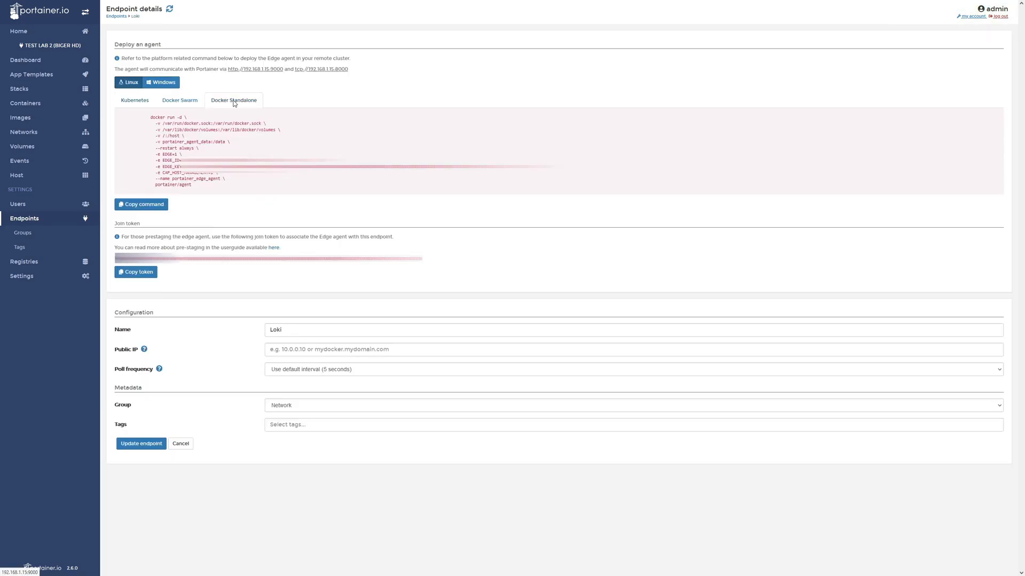
{"action": "left_click", "coordinate": [457, 349]}
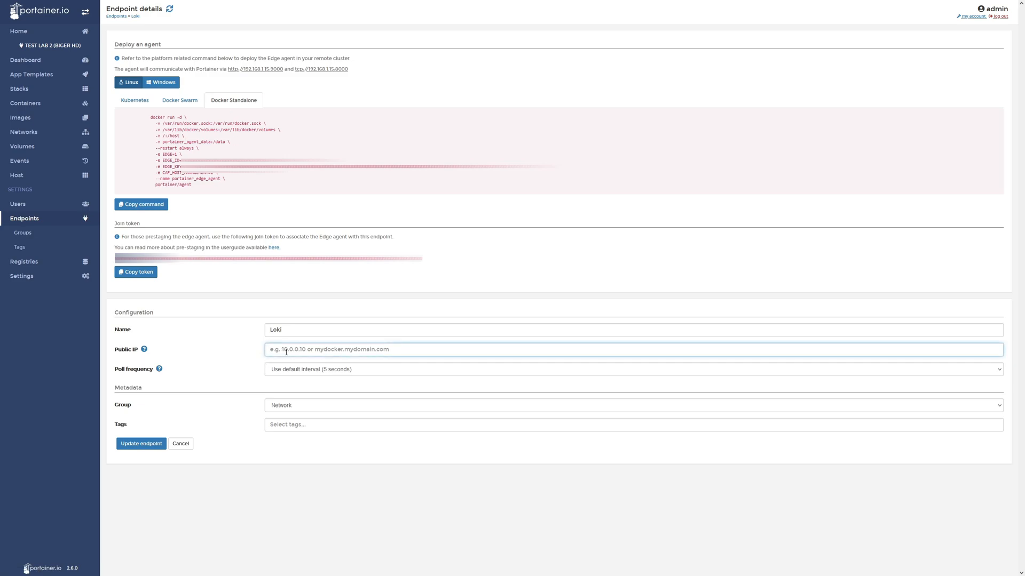
{"action": "type", "text": "192.168.1.30"}
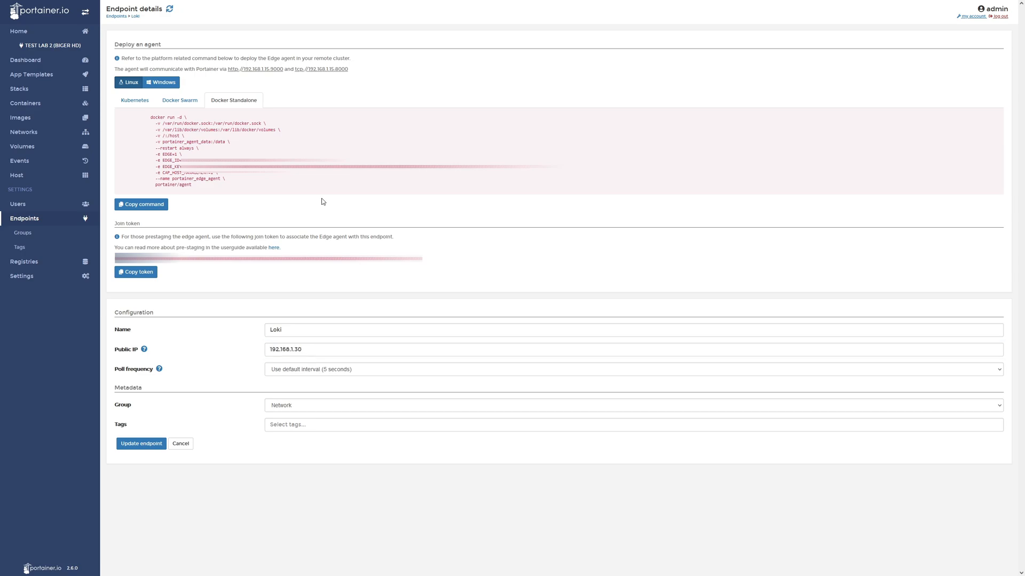
{"action": "mouse_move", "coordinate": [368, 193]}
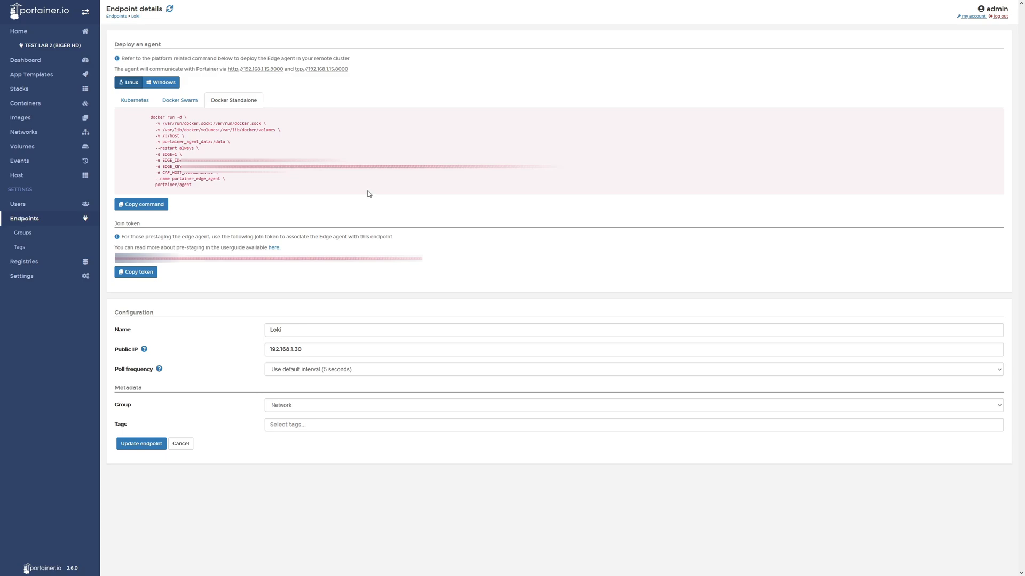
{"action": "mouse_move", "coordinate": [325, 152]}
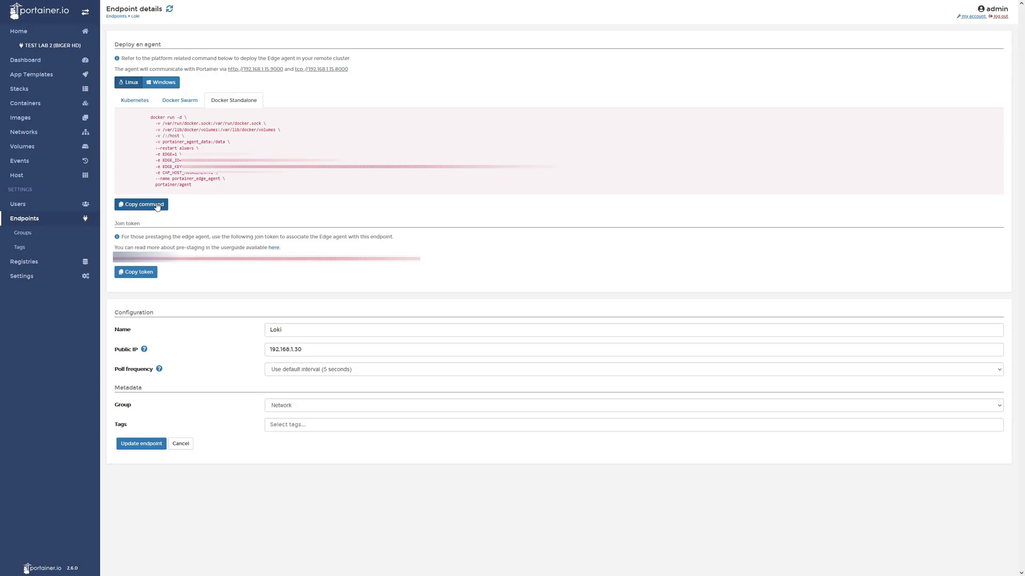
{"action": "left_click", "coordinate": [141, 204]}
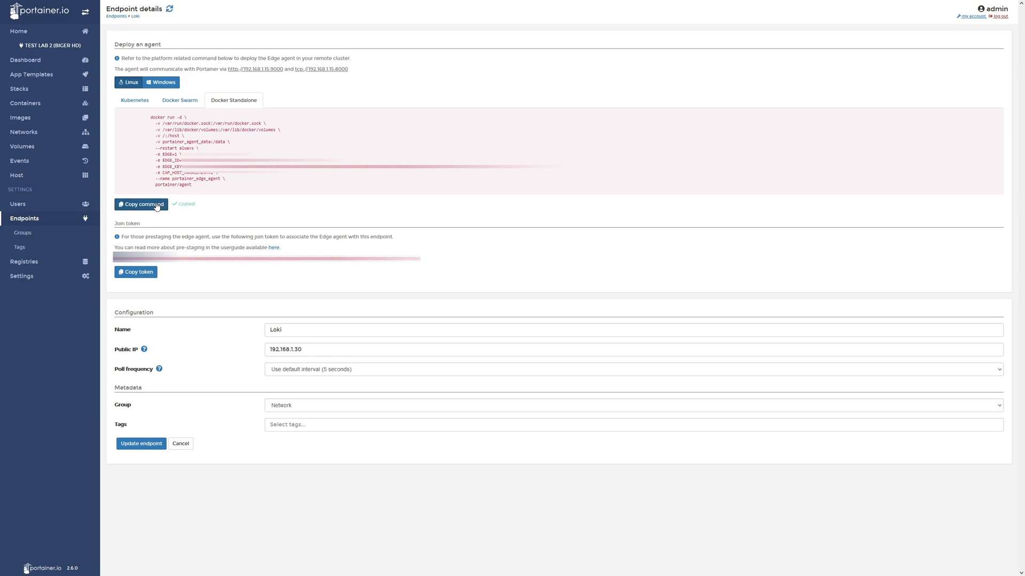
{"action": "mouse_move", "coordinate": [283, 189]}
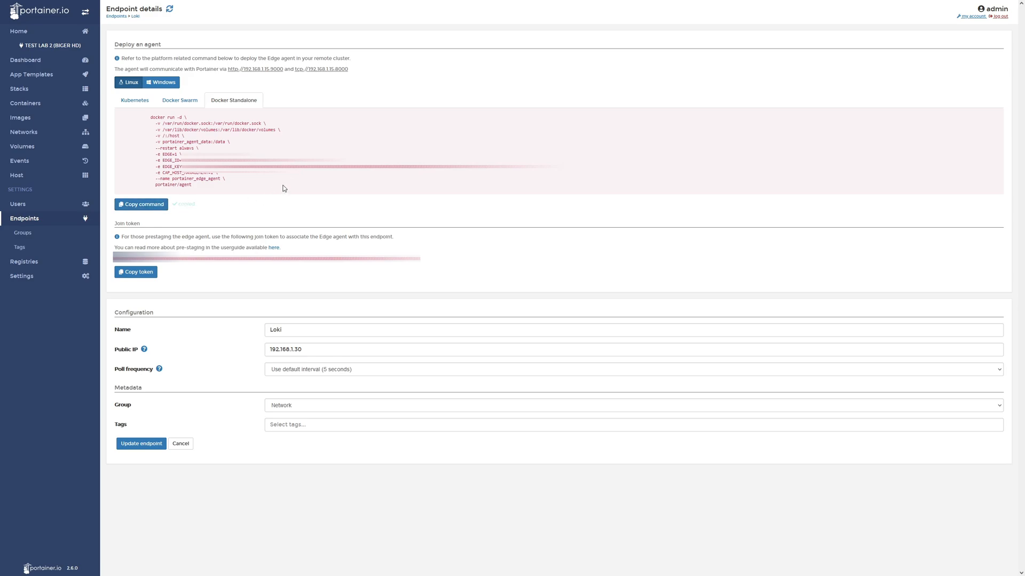
{"action": "left_click", "coordinate": [141, 204]}
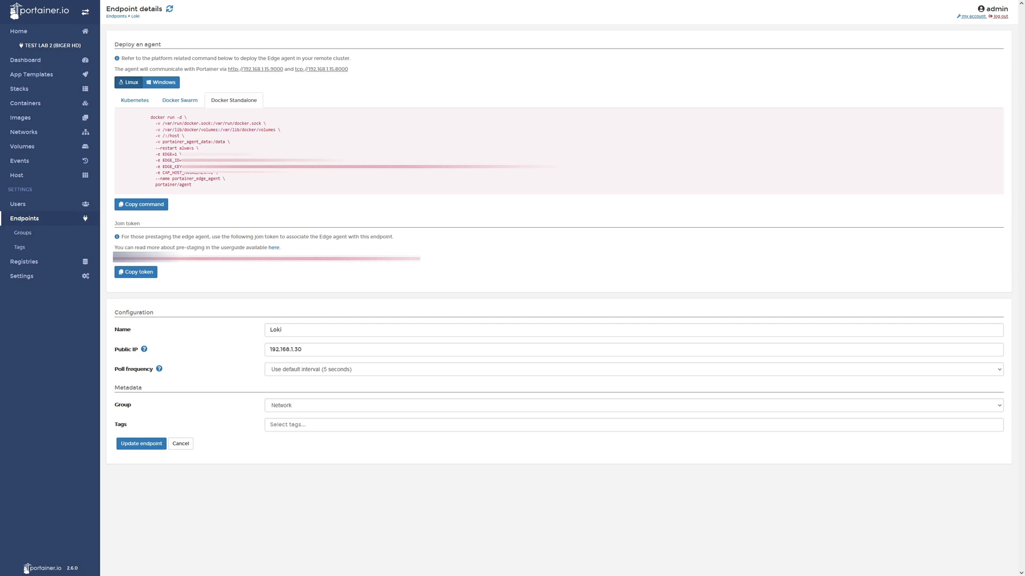
{"action": "mouse_move", "coordinate": [280, 177]}
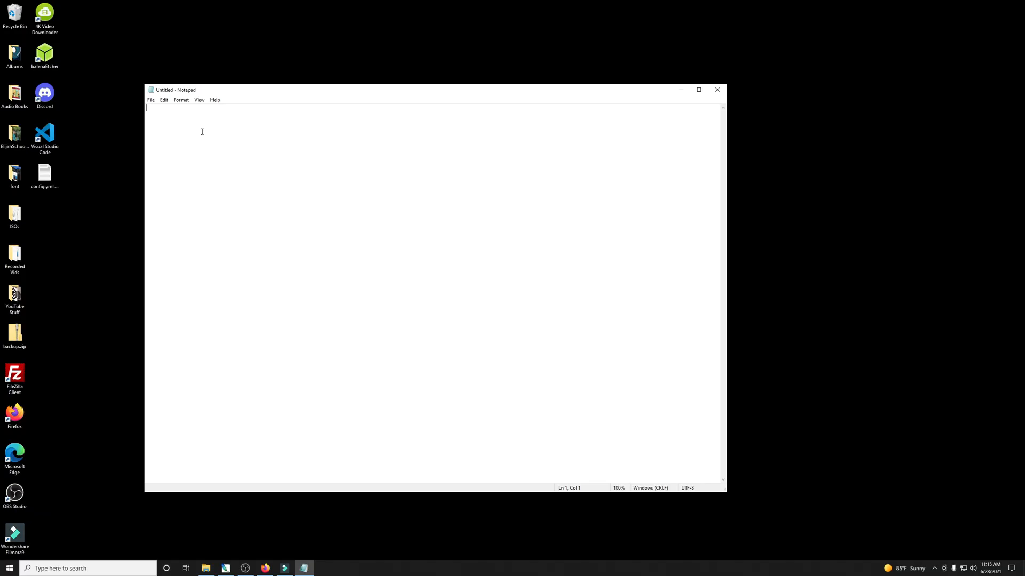
{"action": "type", "text": "docker run -d \\"}
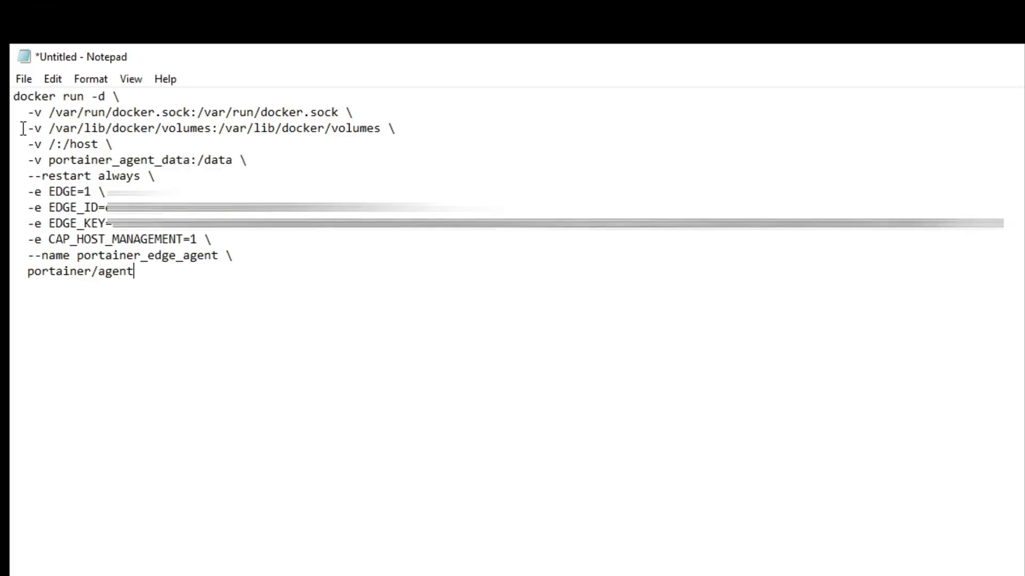
{"action": "left_click_drag", "start_coordinate": [21, 128], "coordinate": [213, 128]}
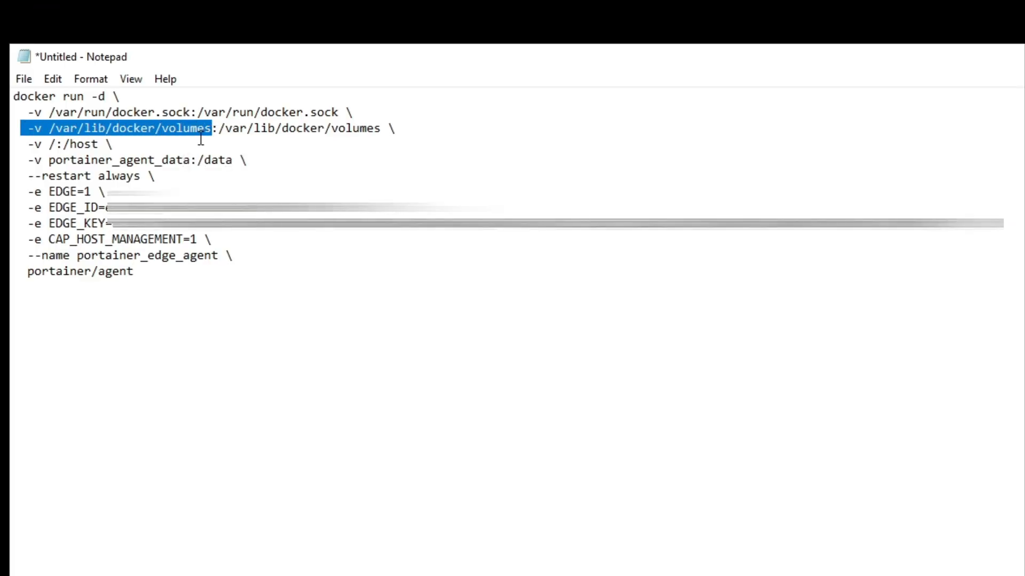
{"action": "left_click", "coordinate": [169, 120]}
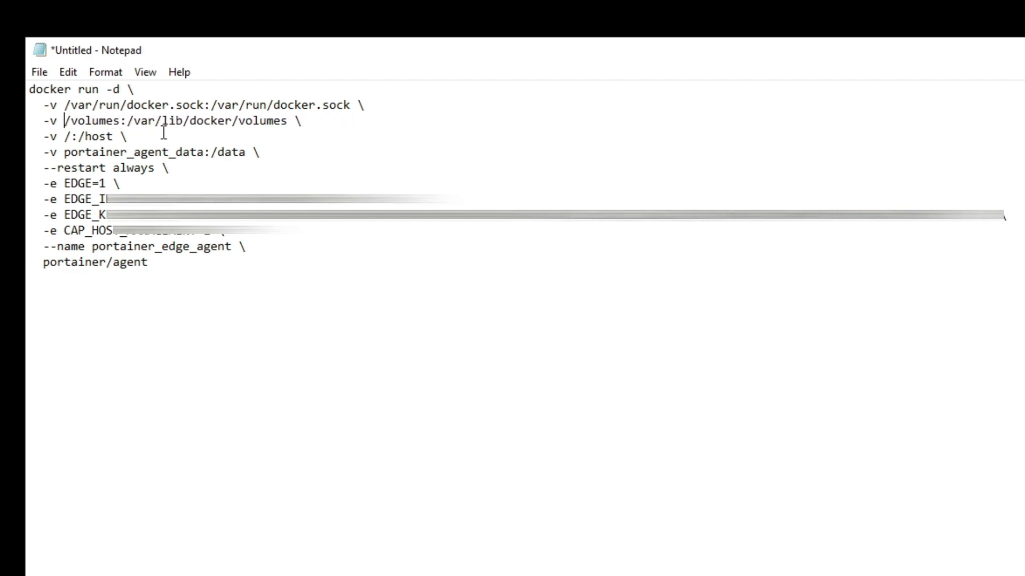
{"action": "type", "text": "v"}
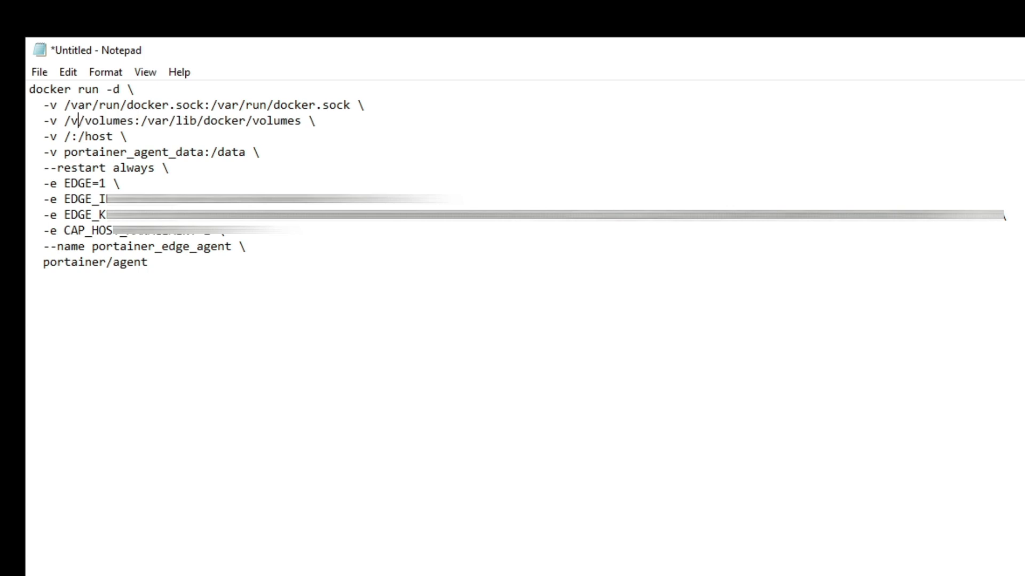
{"action": "type", "text": "olume1/"}
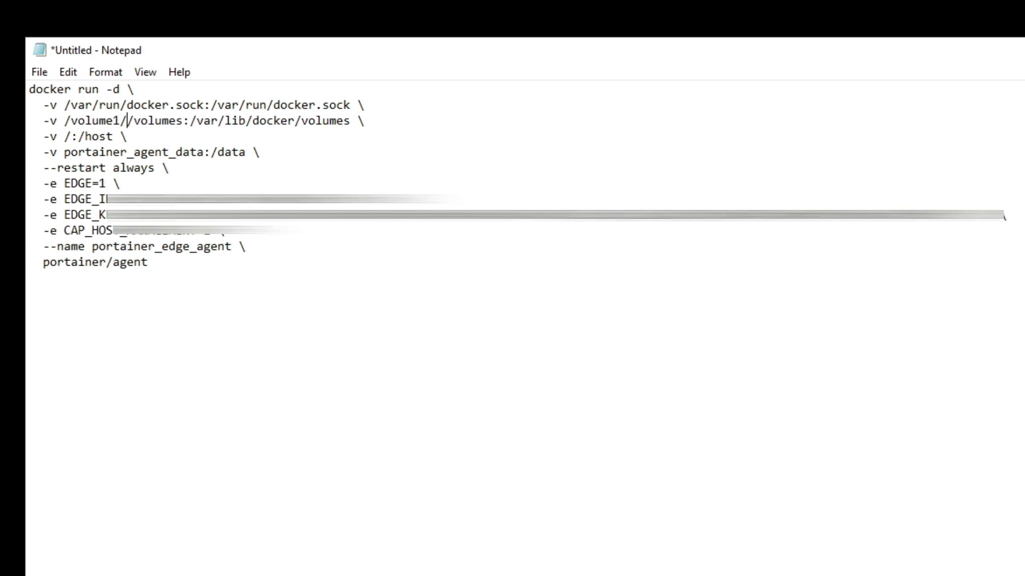
{"action": "type", "text": "@docker"}
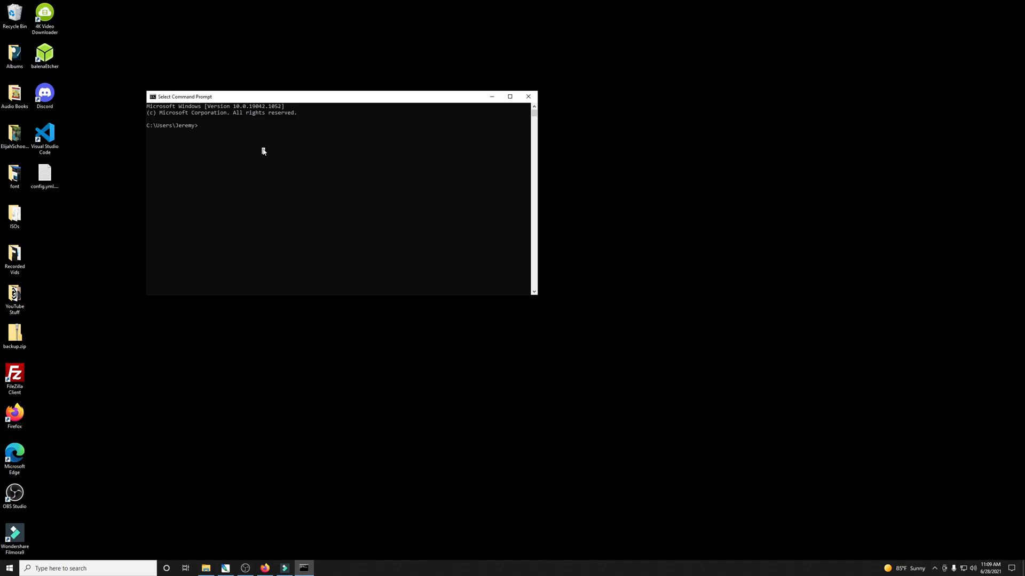
{"action": "type", "text": "ssh"}
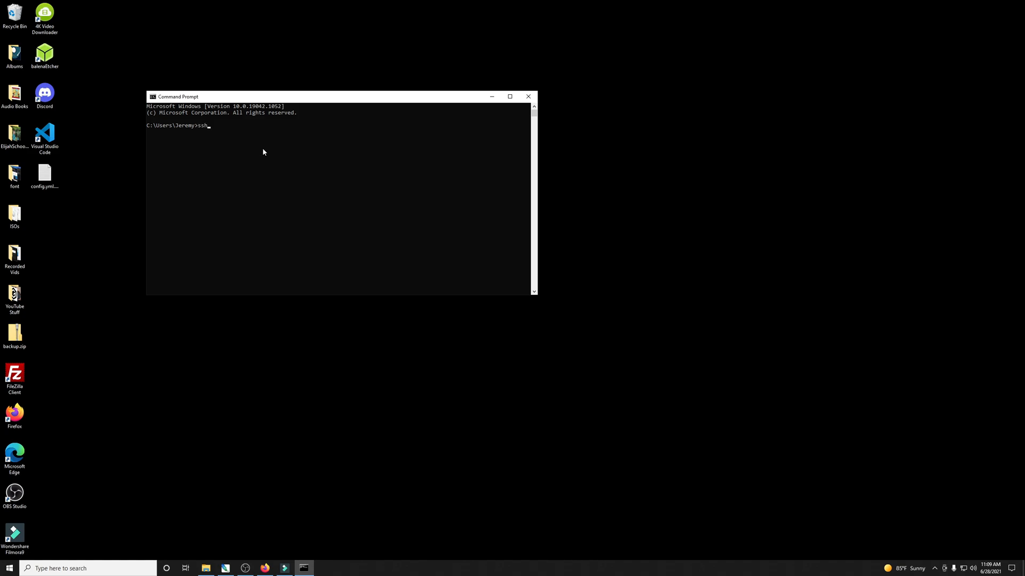
{"action": "type", "text": "geeked@"}
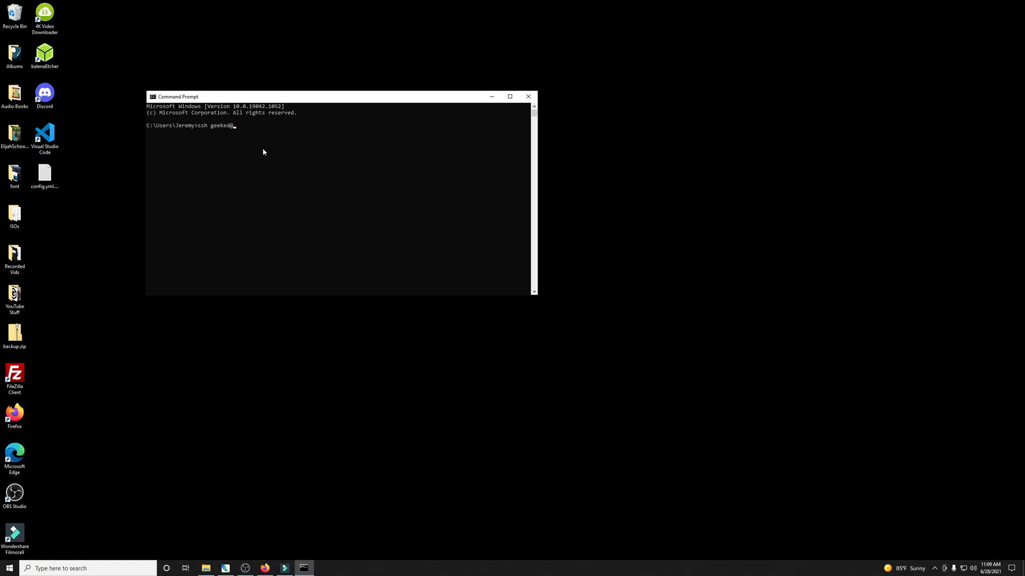
{"action": "type", "text": "loki.1"}
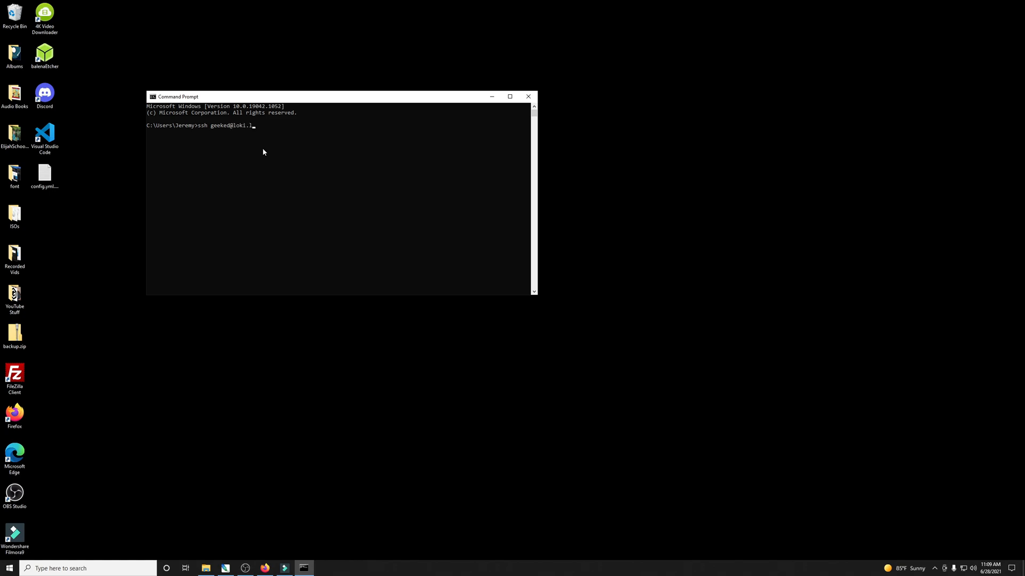
{"action": "type", "text": "ocal"}
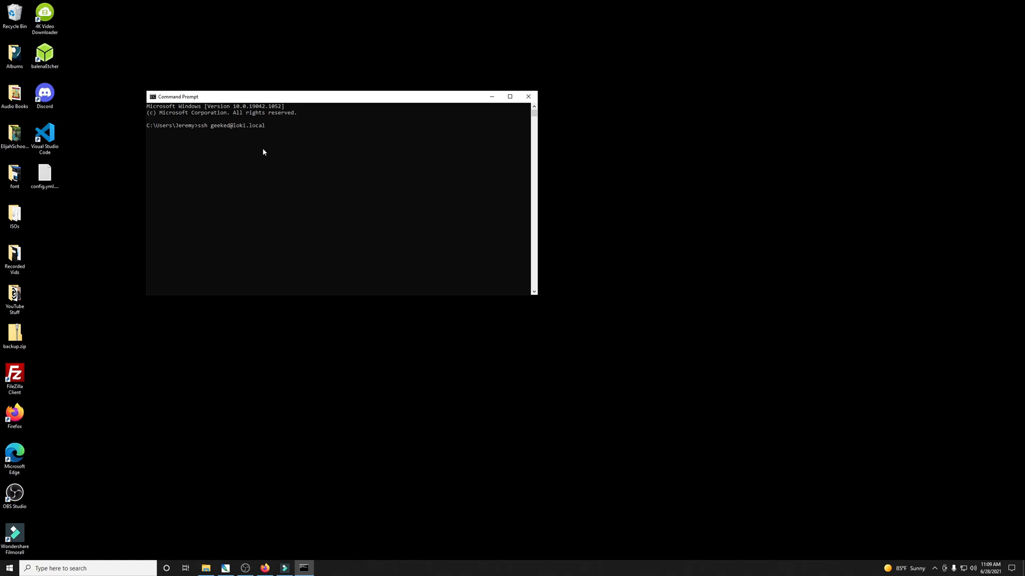
{"action": "key", "text": "Enter"}
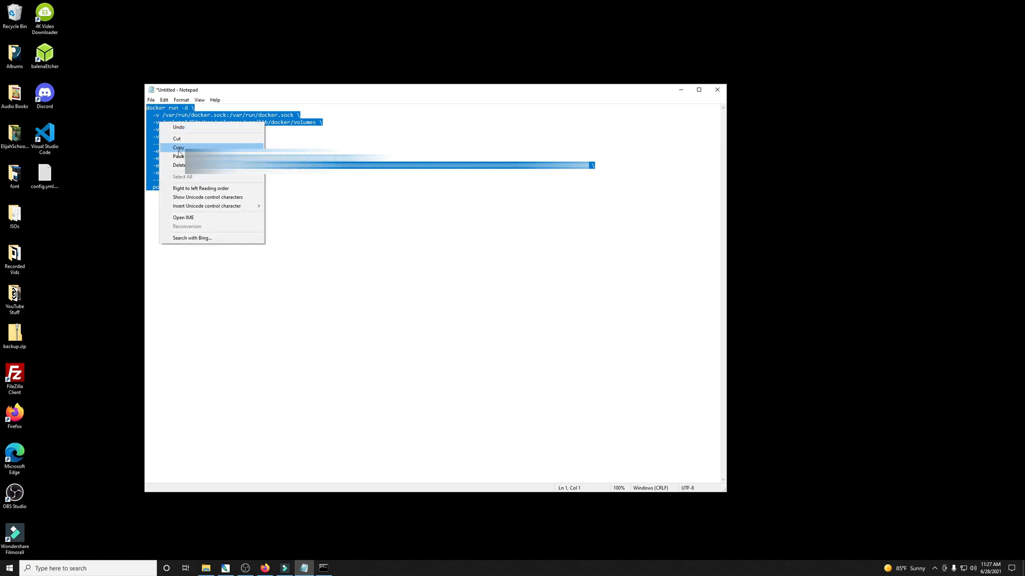
Copy the edited agent command from Notepad and type 'sudo' in the SSH session.
{"action": "left_click", "coordinate": [323, 568]}
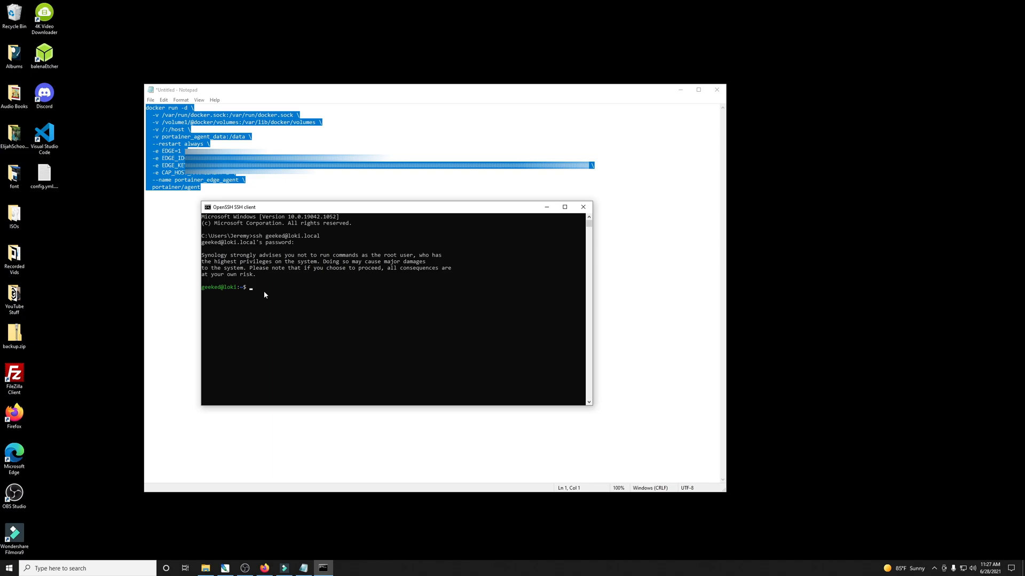
{"action": "type", "text": "sudo"}
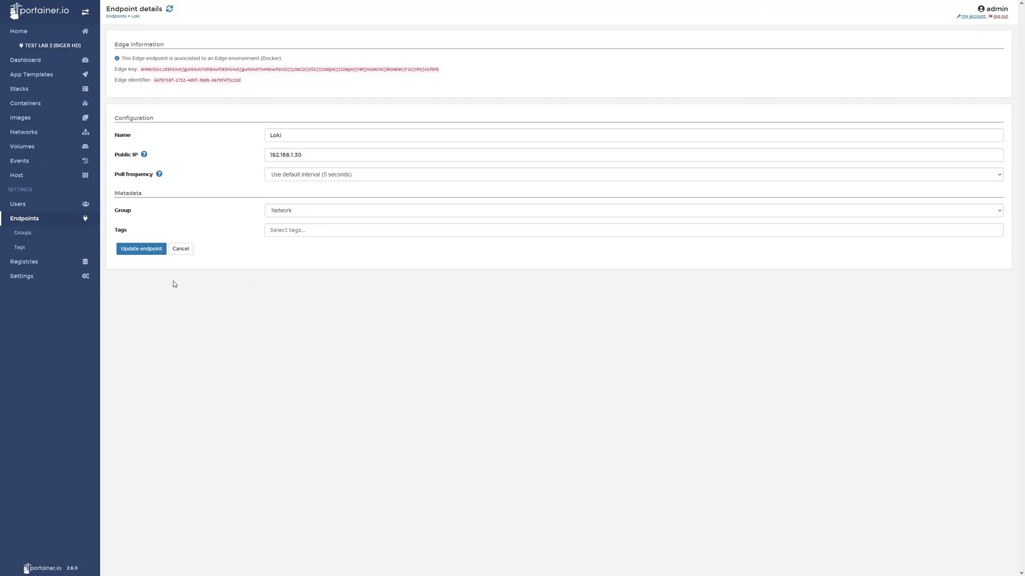
{"action": "mouse_move", "coordinate": [172, 283]}
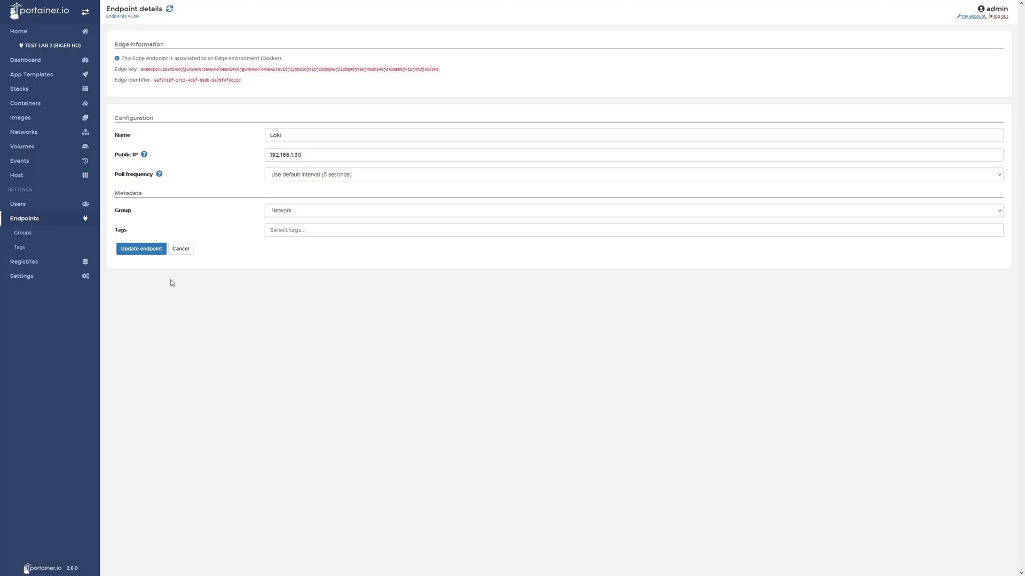
Update the Loki endpoint, then select Loki from Home and open its 12 containers.
{"action": "left_click", "coordinate": [140, 248]}
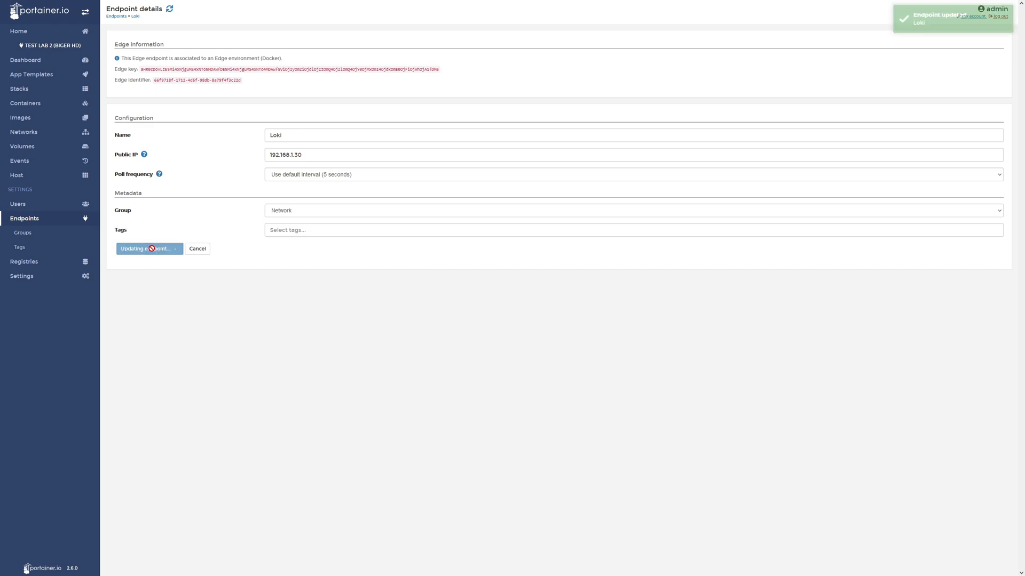
{"action": "left_click", "coordinate": [146, 249]}
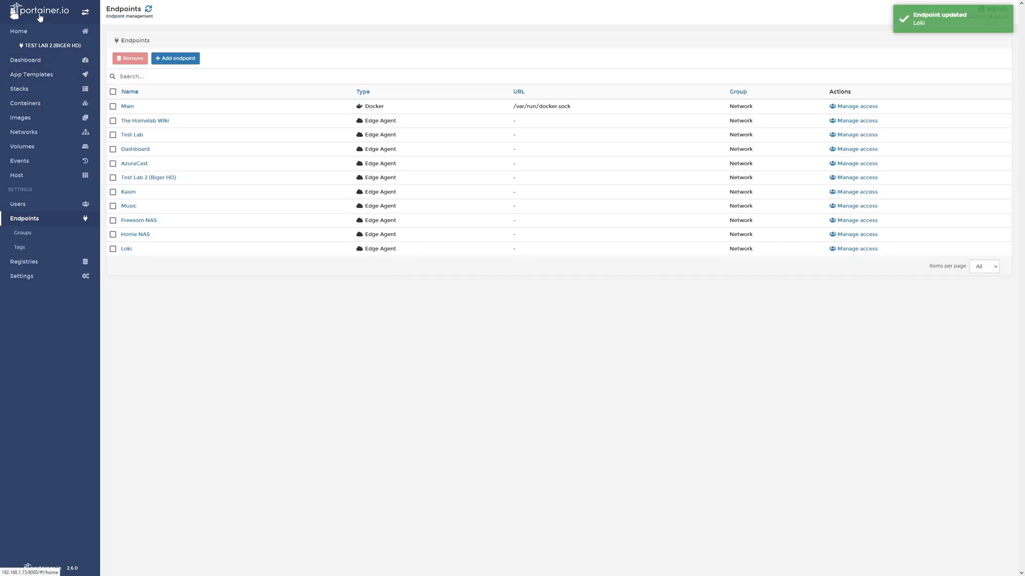
{"action": "left_click", "coordinate": [19, 31]}
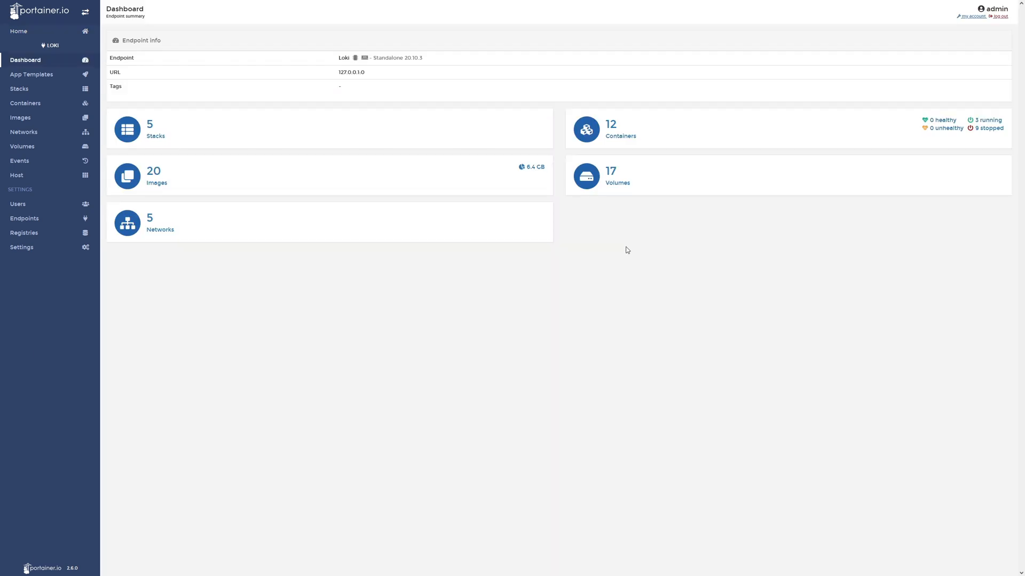
{"action": "mouse_move", "coordinate": [609, 172]}
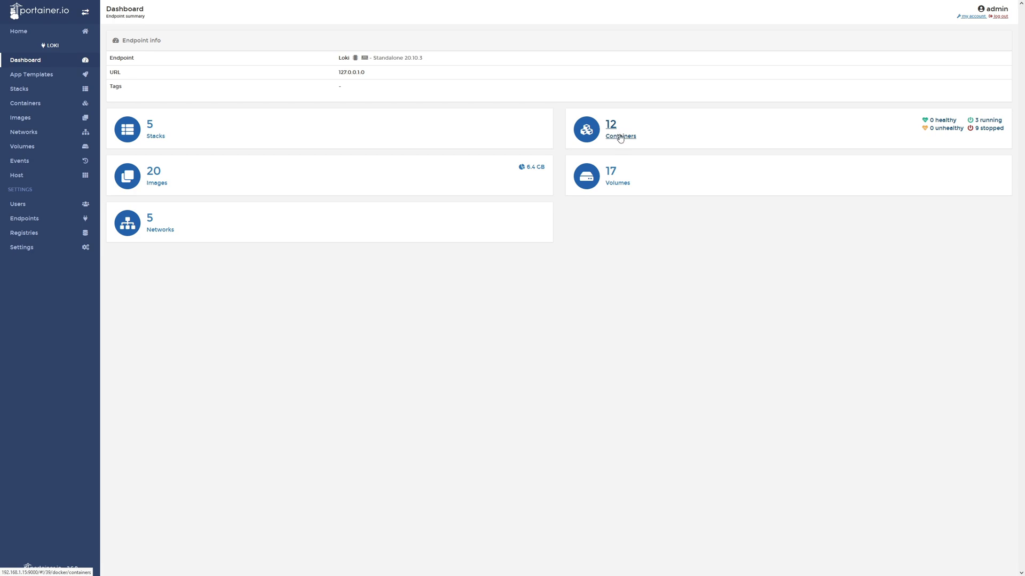
{"action": "left_click", "coordinate": [619, 136]}
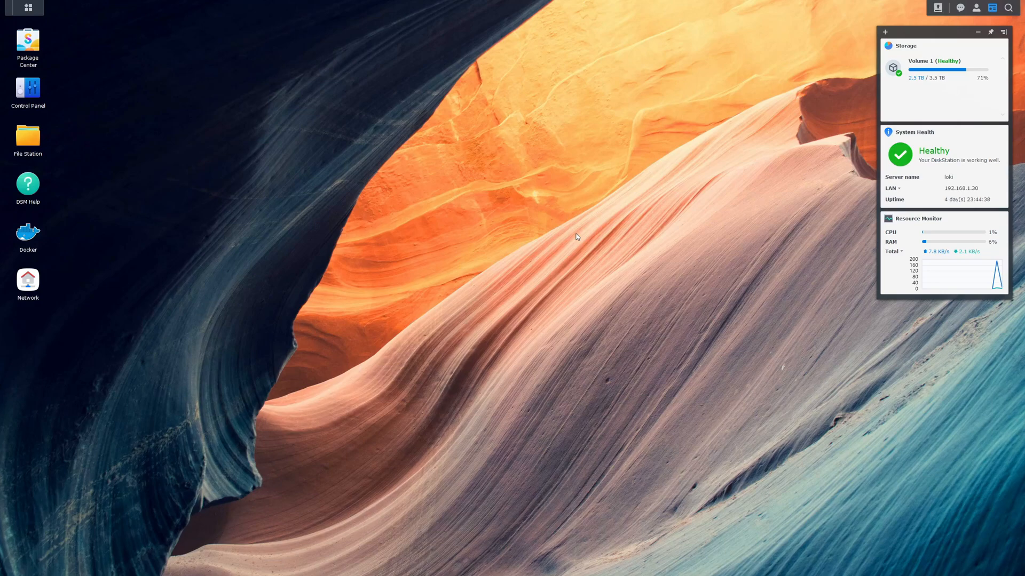
{"action": "mouse_move", "coordinate": [217, 139]}
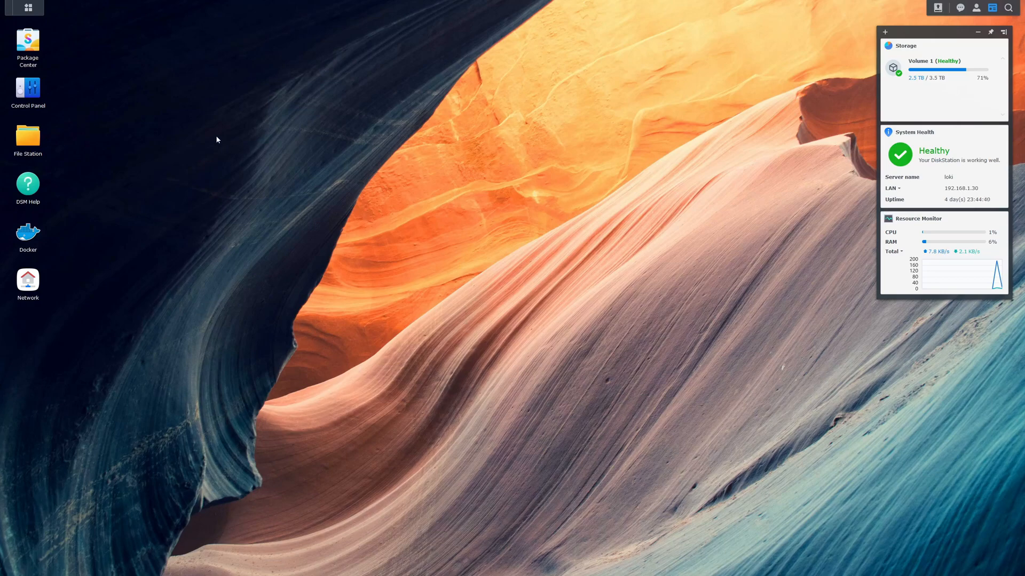
{"action": "mouse_move", "coordinate": [77, 111]}
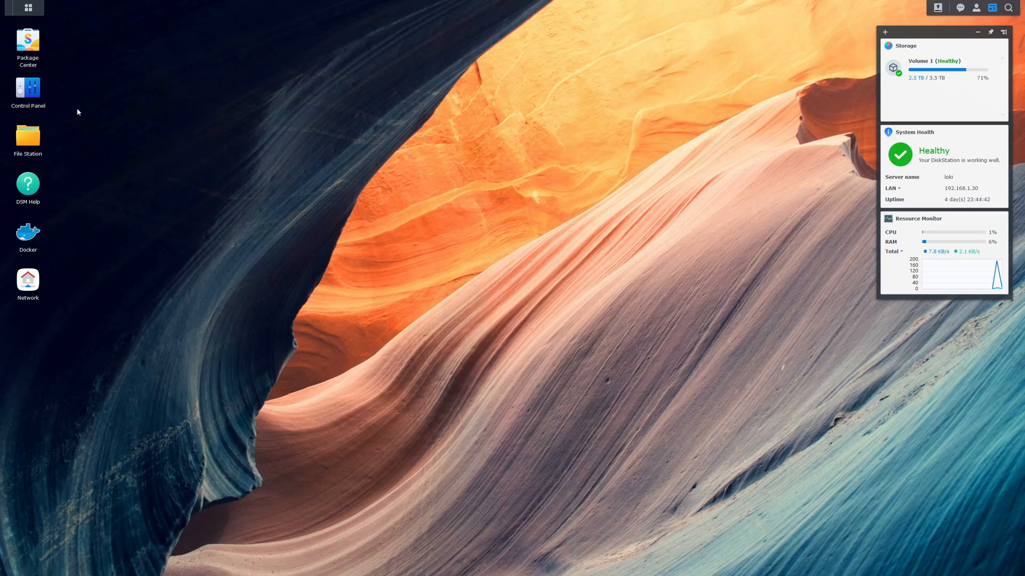
Open Control Panel's Terminal & SNMP page, where SSH is enabled on port 22.
{"action": "double_click", "coordinate": [28, 89]}
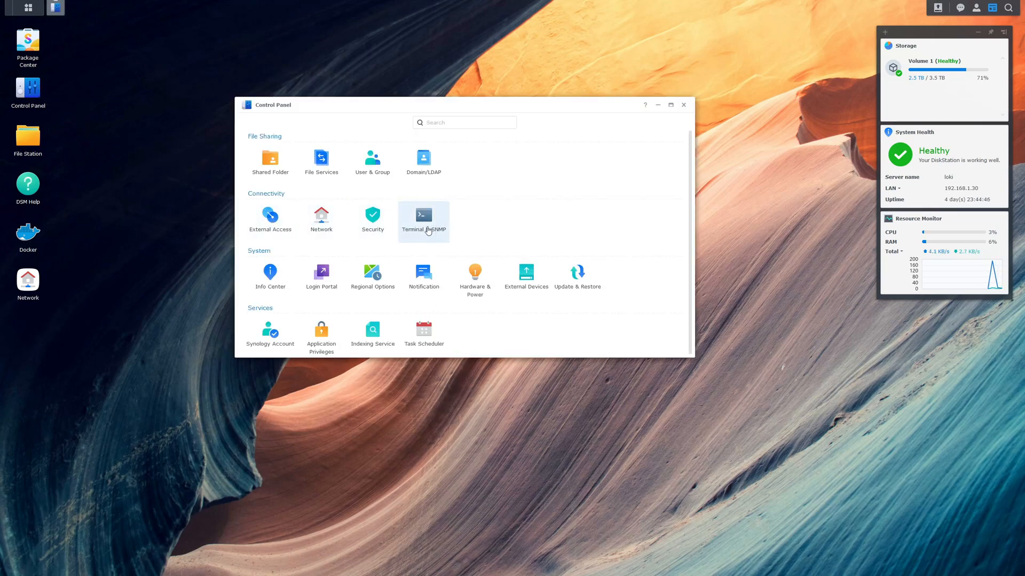
{"action": "left_click", "coordinate": [423, 216]}
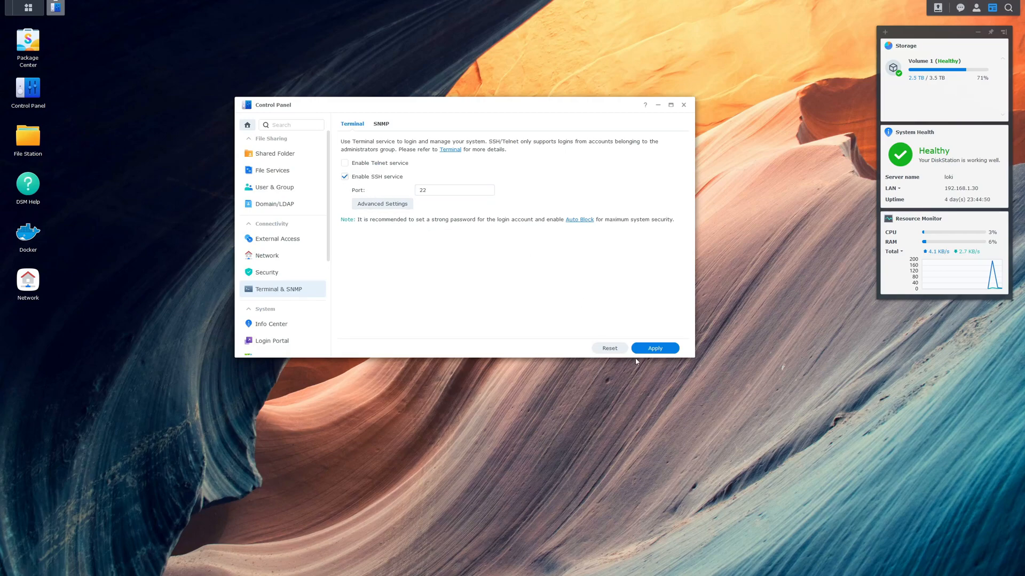
{"action": "mouse_move", "coordinate": [430, 219]}
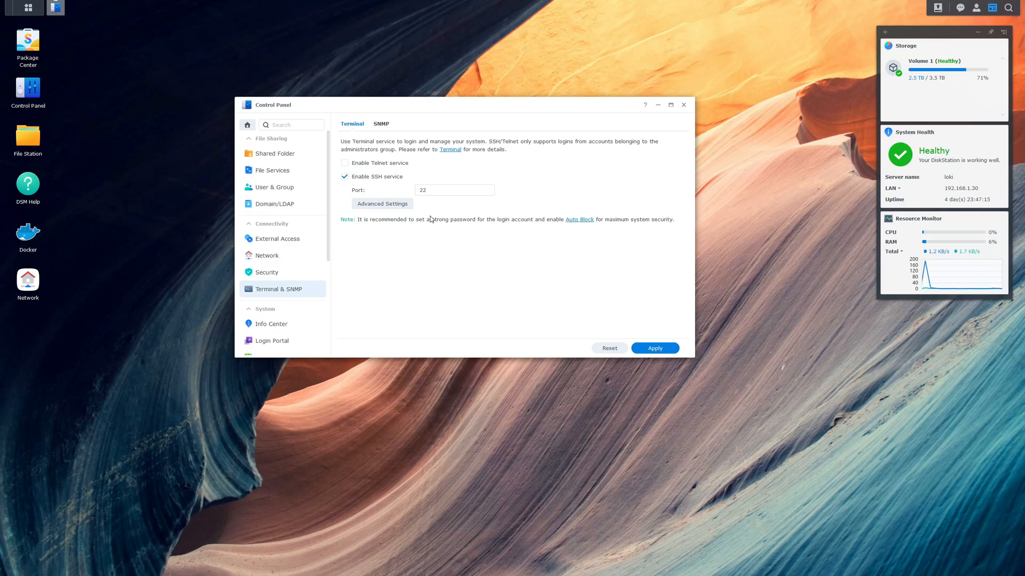